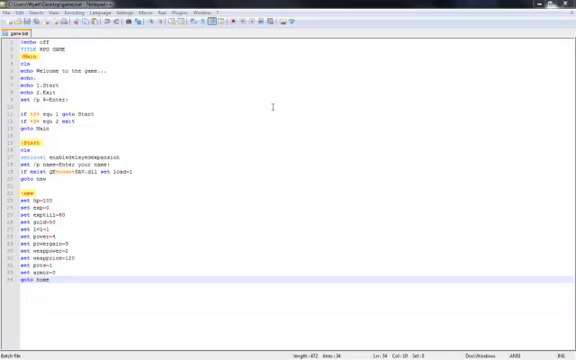
Add a :load label on its own line beneath the :new block
scroll("down", 3)
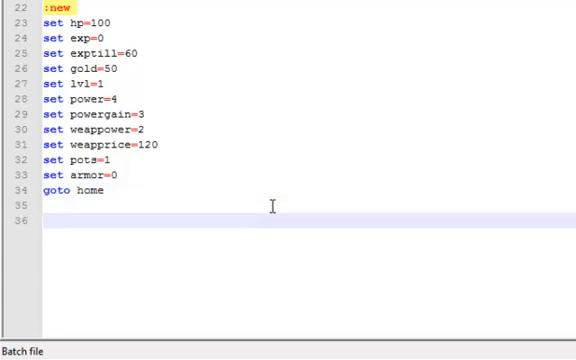
type(":loa")
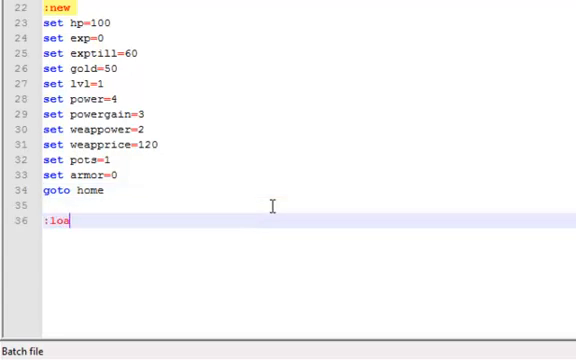
type("d")
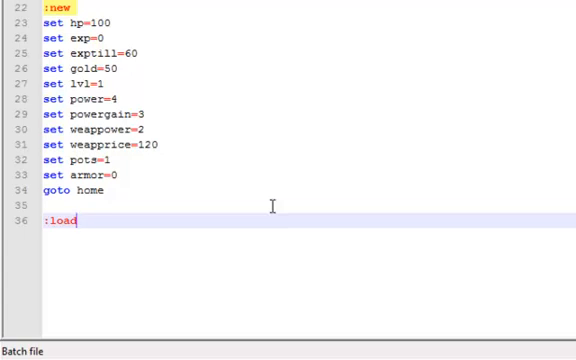
key("Return")
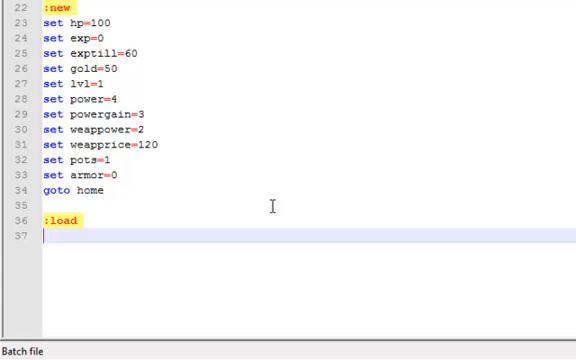
Write the for /f save-file loop and the if not %temp1% equ %temp2% checksum comparison
type("for")
type("if not")
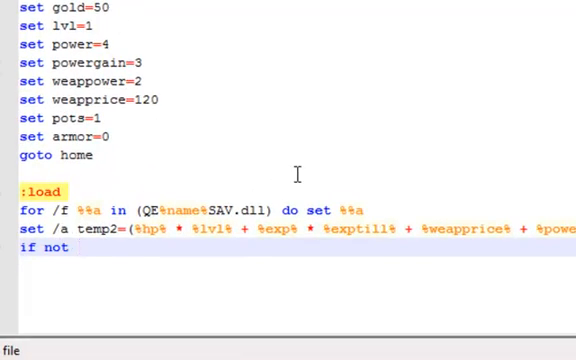
type("%te")
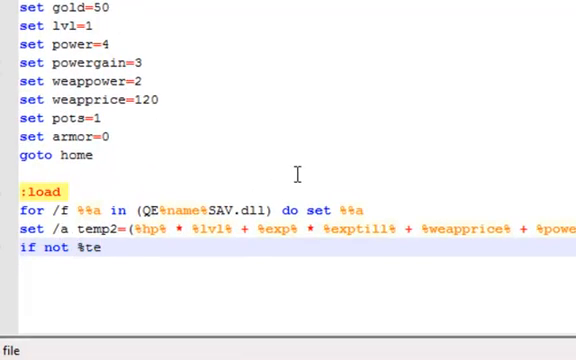
type("mp1")
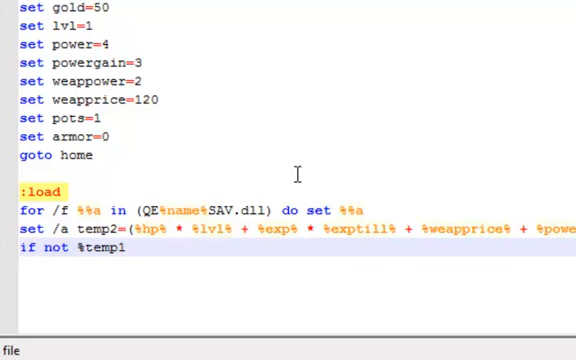
type("%")
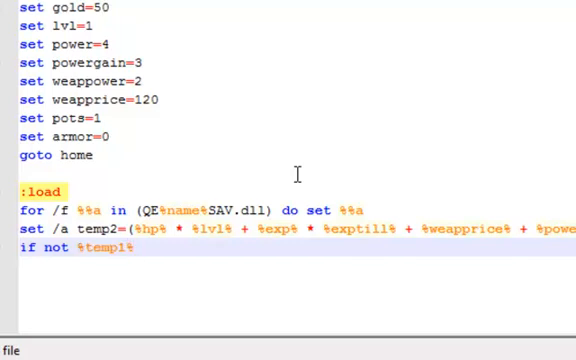
type("equ")
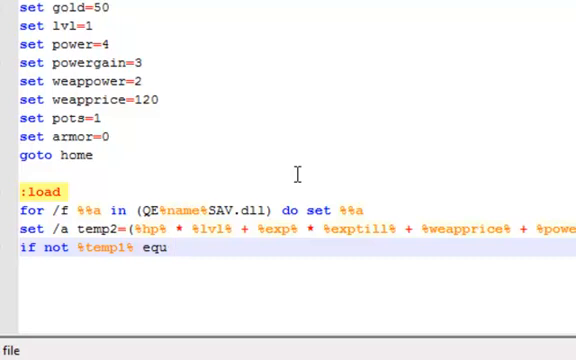
type("%")
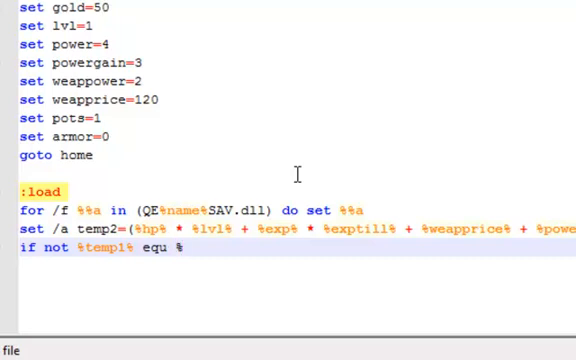
type("%tem")
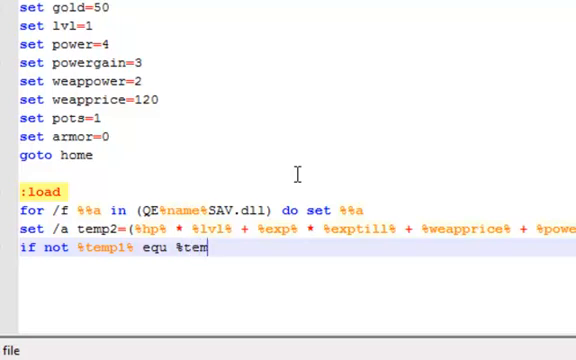
type("p2%")
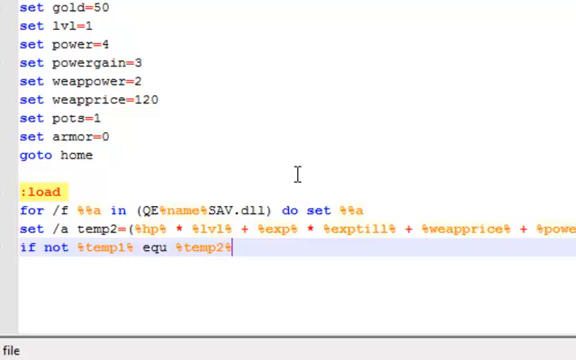
Have the failed checksum set temp3=1, then end :load with goto home
type("se")
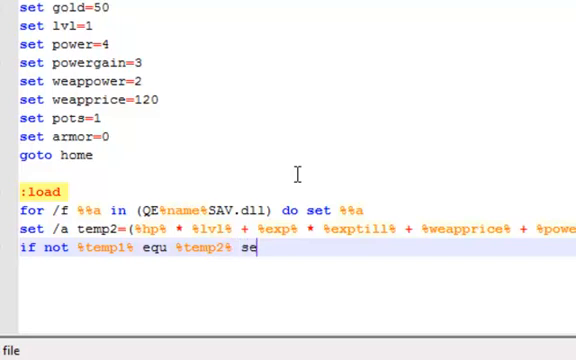
type("t te")
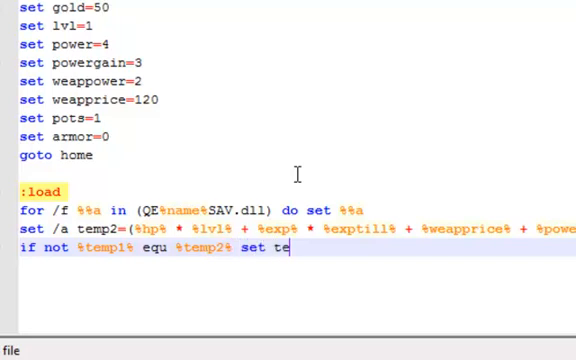
type("mp3=")
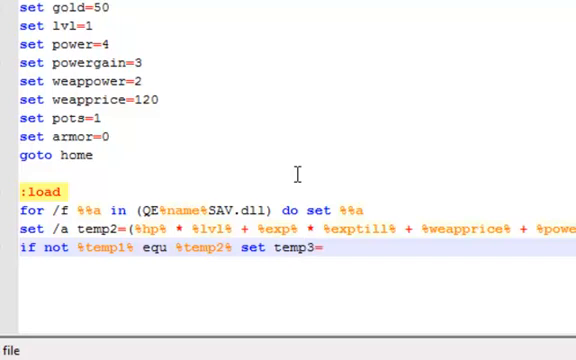
type("1")
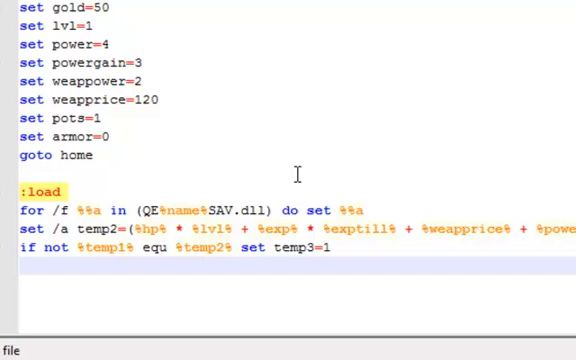
type("goto")
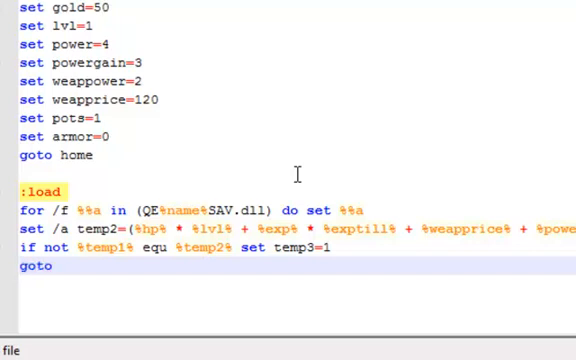
type("h")
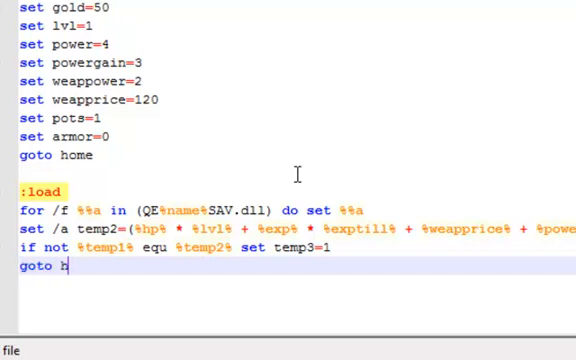
type("ome")
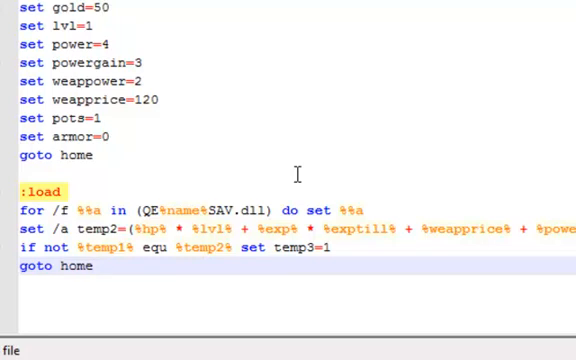
mouse_move(338, 228)
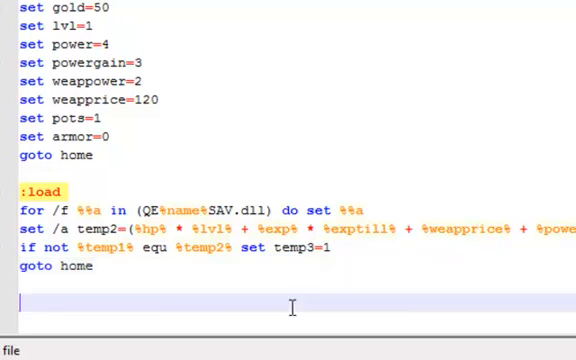
Add the :home label, fixing the mistyped letters, and a ::# HOME ##### comment banner
type(":")
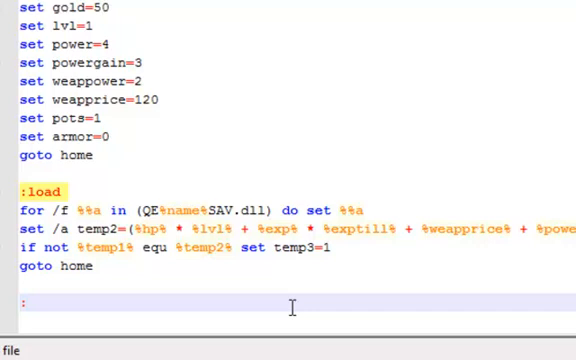
type("dcea")
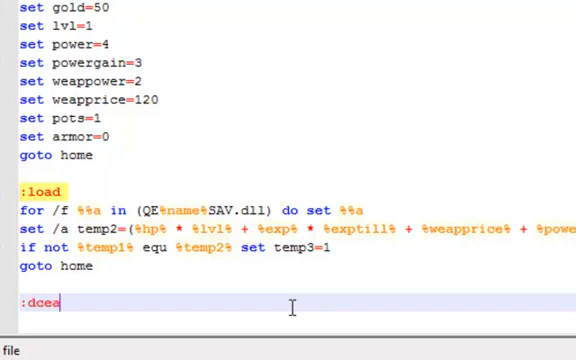
key("Backspace")
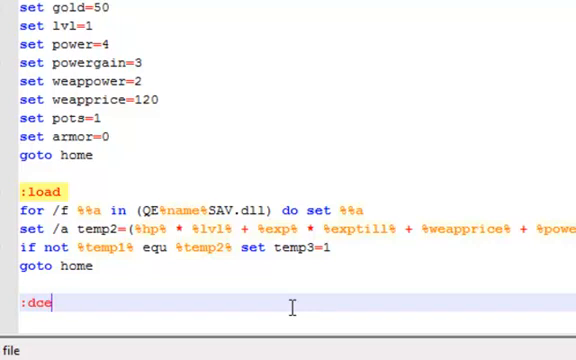
key("BackSpace")
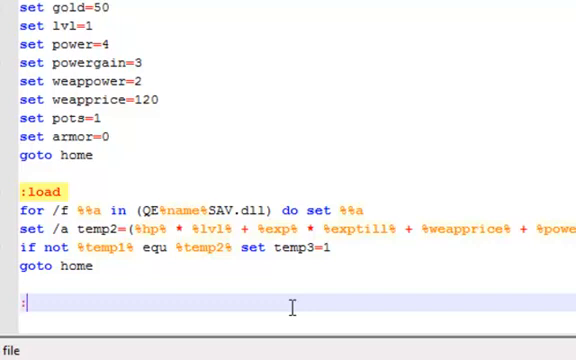
type("home")
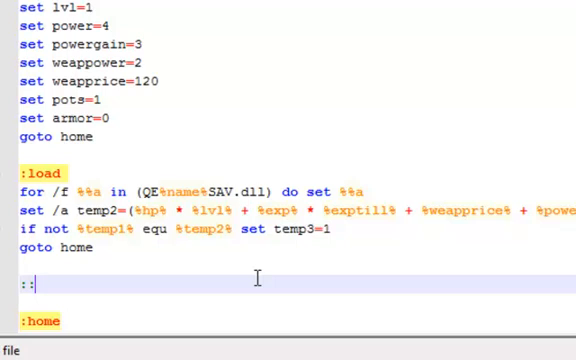
type("# HOME ###########################################################")
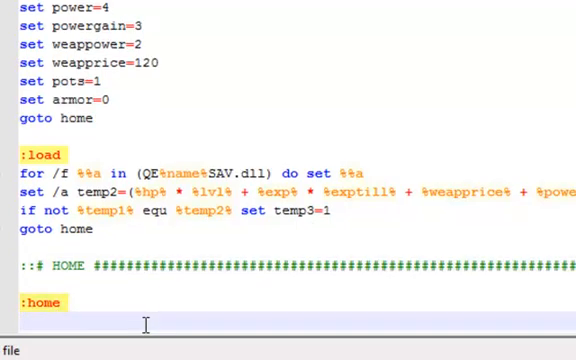
Set the enemy health variables en1hp=40, en2hp=80 and en3hp=160 on separate lines
type("se")
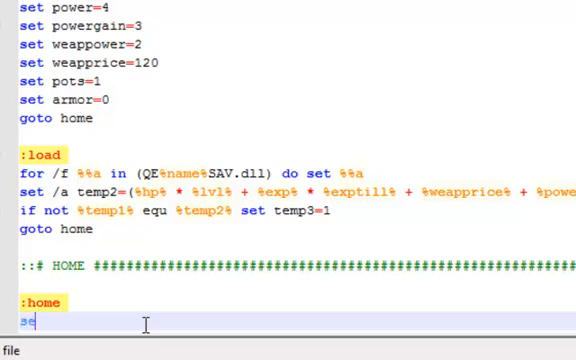
type("t")
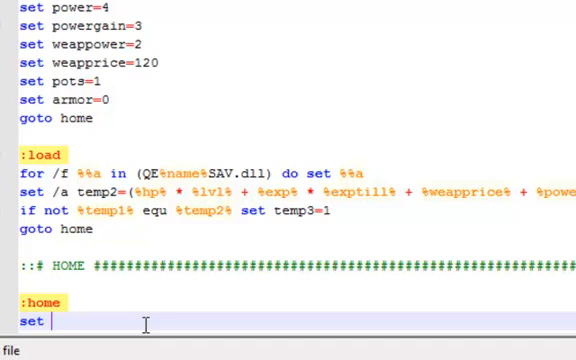
type("en1h")
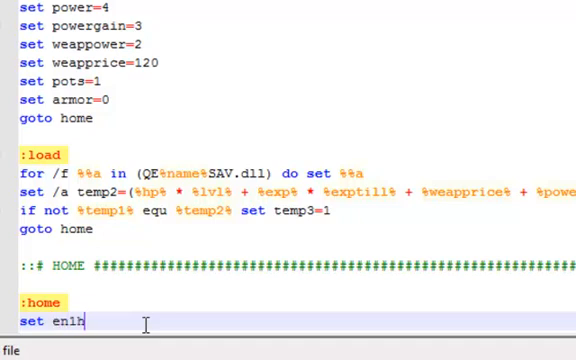
type("p")
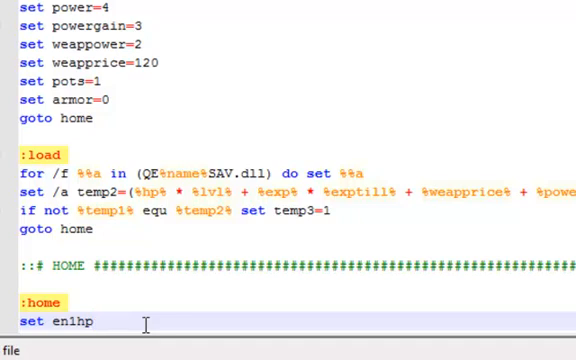
type("=40")
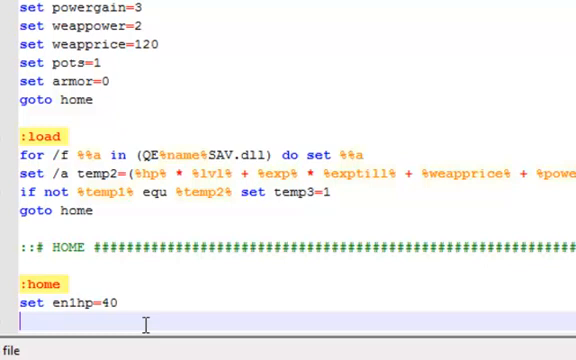
type("set")
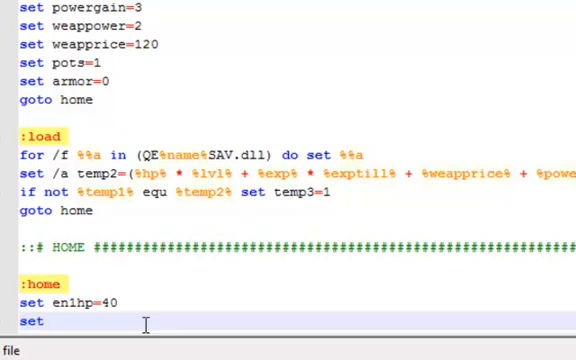
type("en2")
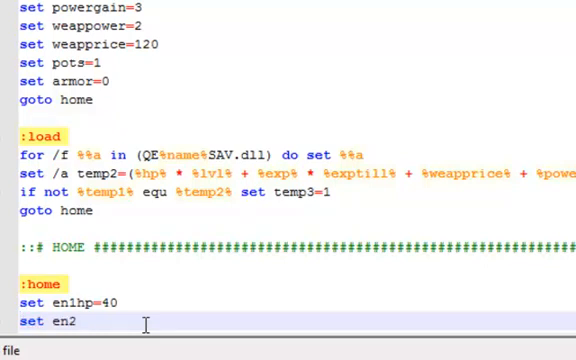
type("hp")
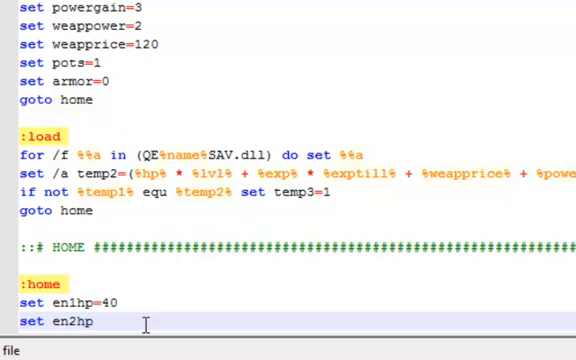
type("=")
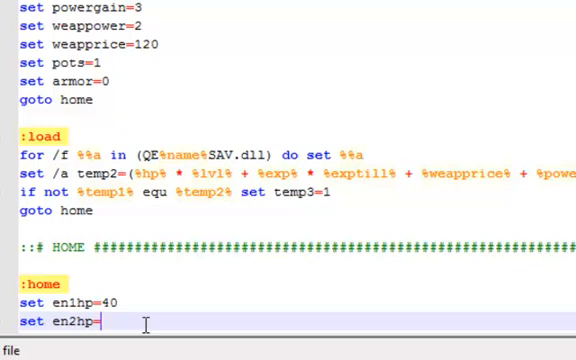
type("80")
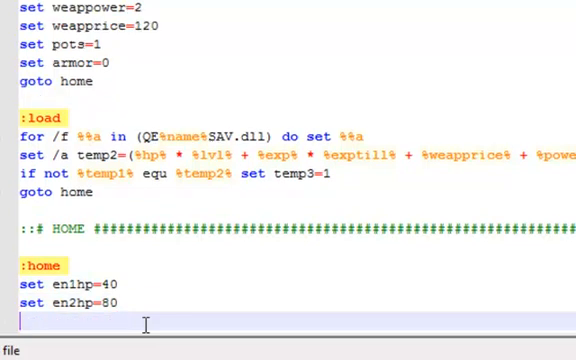
type("set")
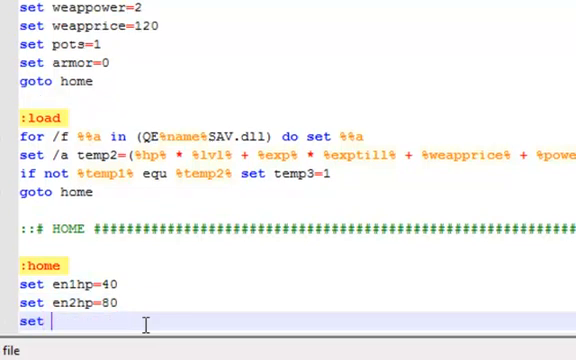
type("e")
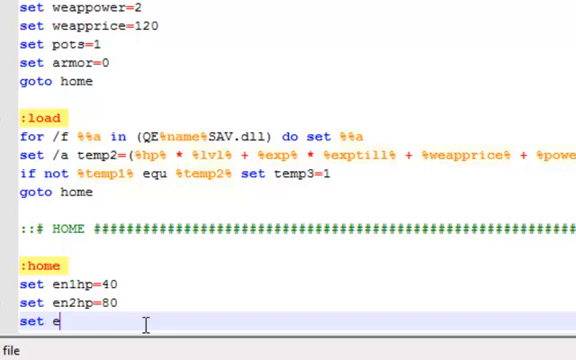
type("en3")
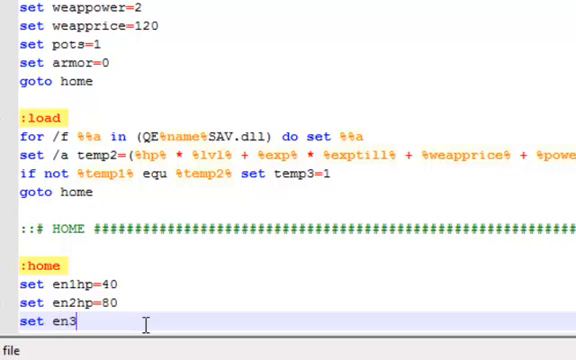
type("hp")
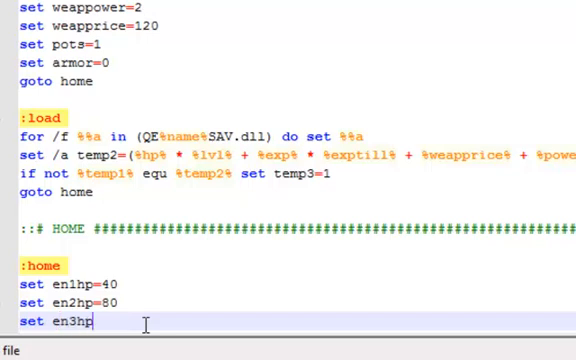
type("160")
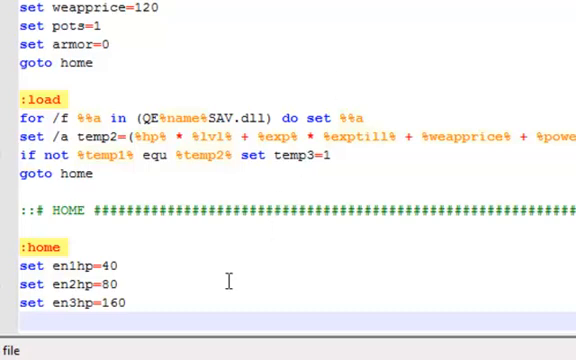
mouse_move(168, 318)
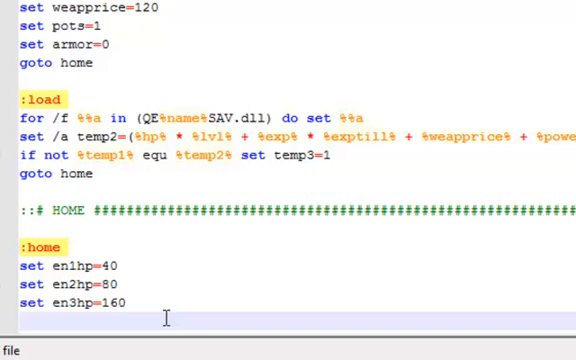
Write the check if %exp% geq %exptill% goto level up
type("if")
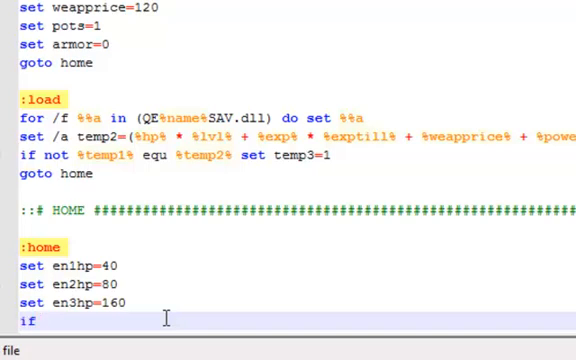
type("%")
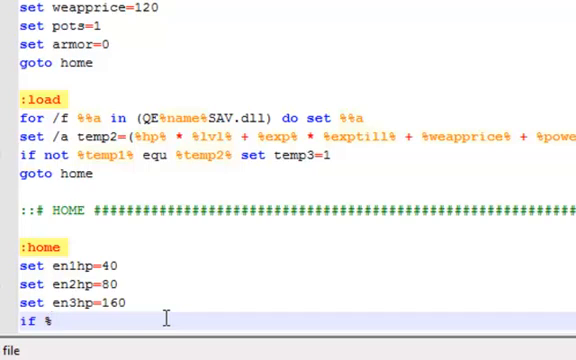
type("exp%")
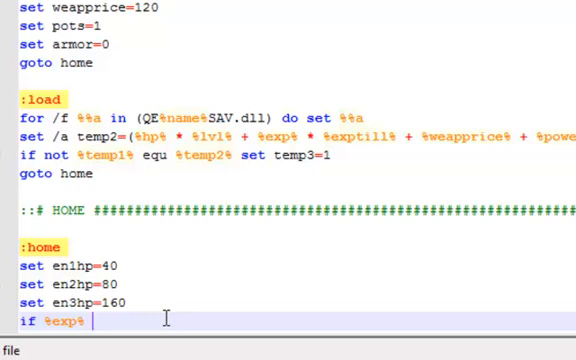
type("g")
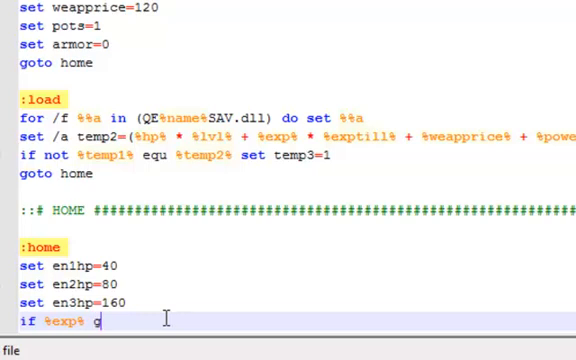
type("eq")
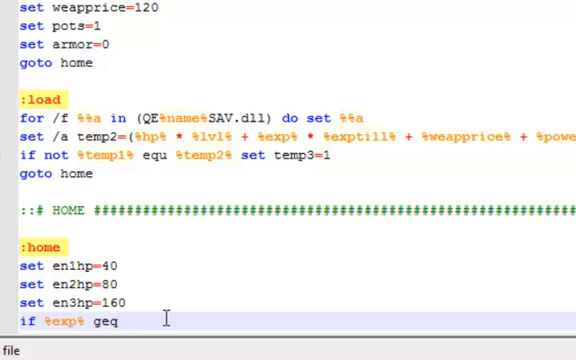
type("%exptill")
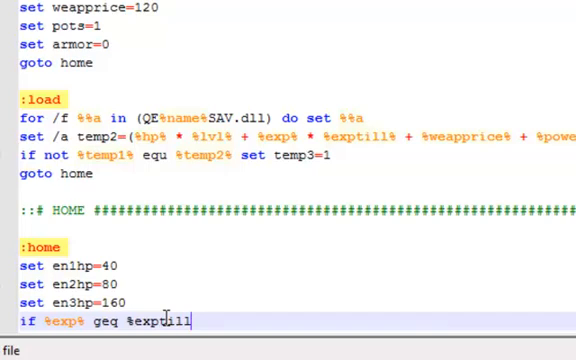
type("%")
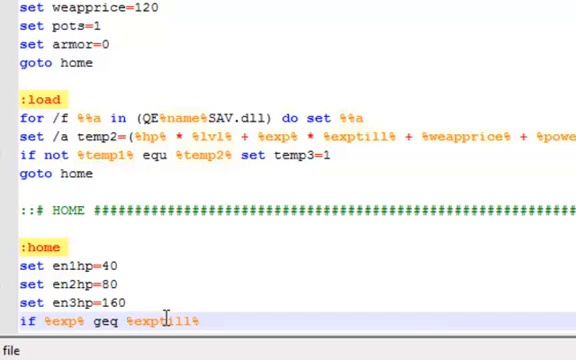
type("go")
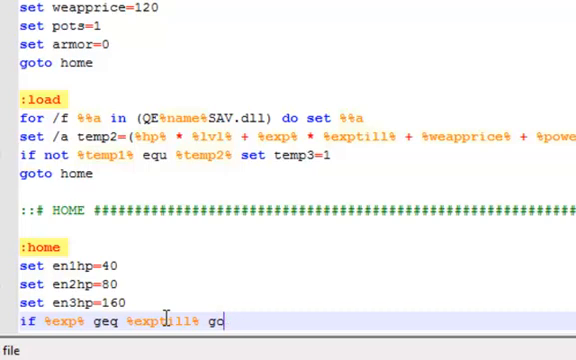
type("to leve")
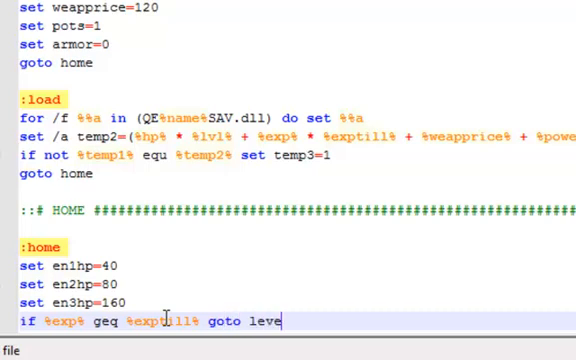
type("l")
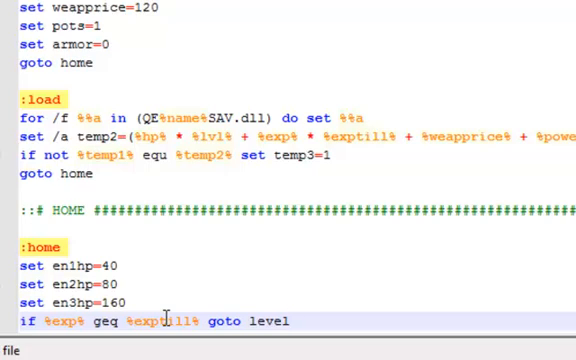
type("up")
type("cls")
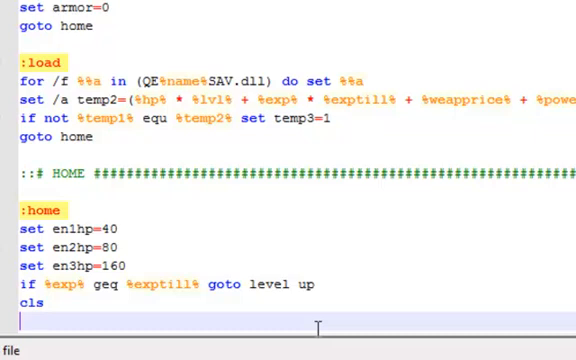
Write the condition if "%temp3%" equ "1" after the cls line
type("if")
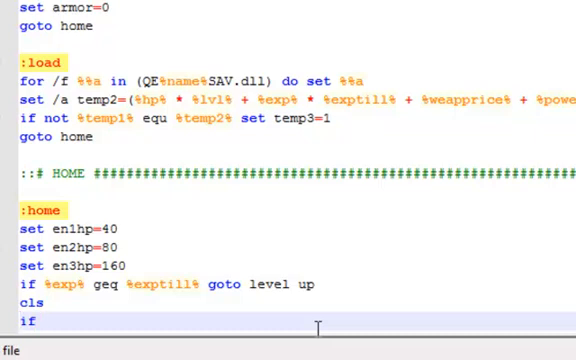
type("\"")
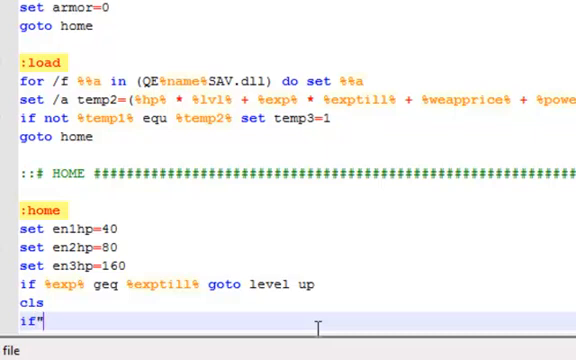
type("%")
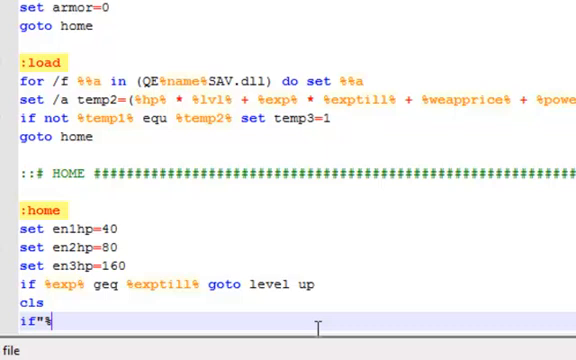
type("te")
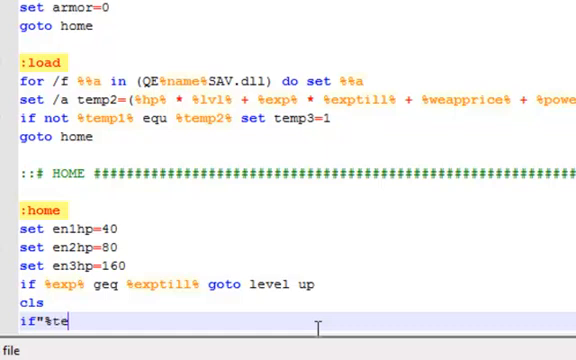
type("mp%")
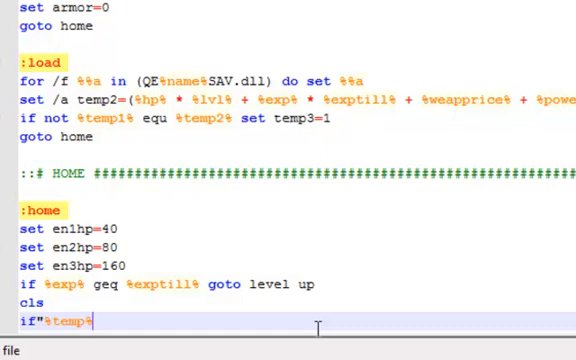
type("\"")
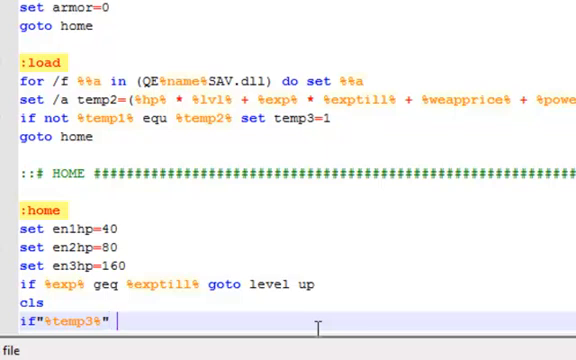
type("equ")
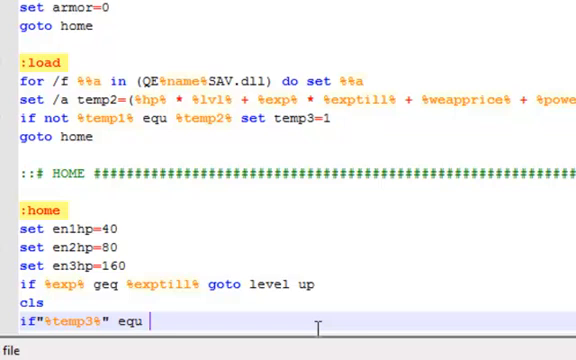
type("\"1")
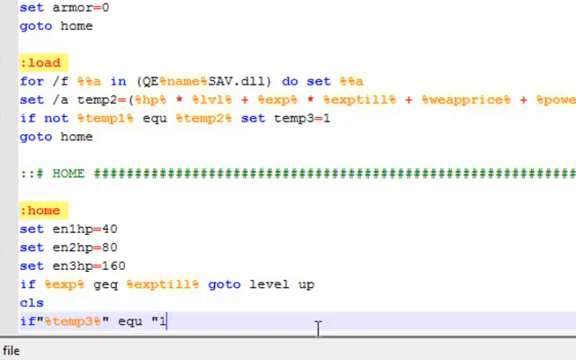
type("1\"")
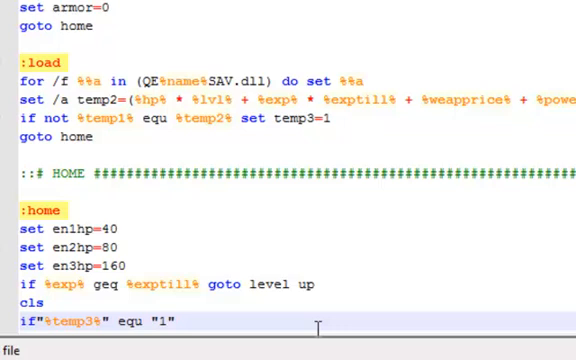
Replace the half-typed goto with echo you are a cheater... as the condition's action
type("got")
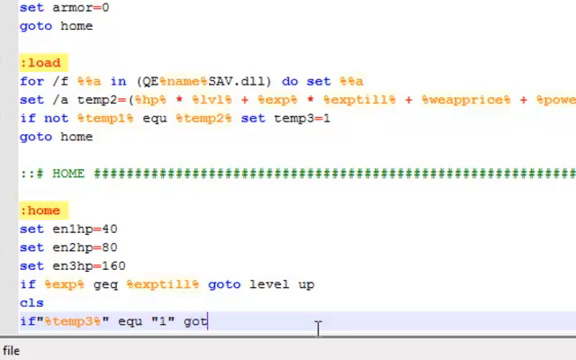
key("BackSpace")
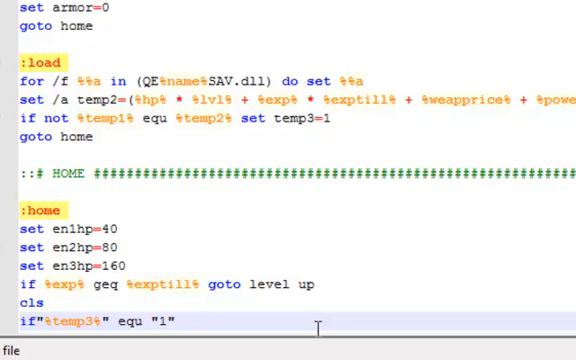
type("echo")
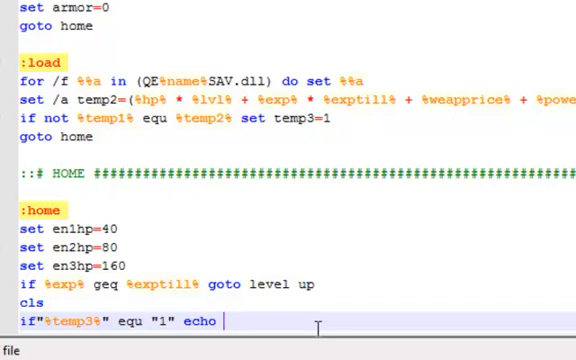
type("you are a c")
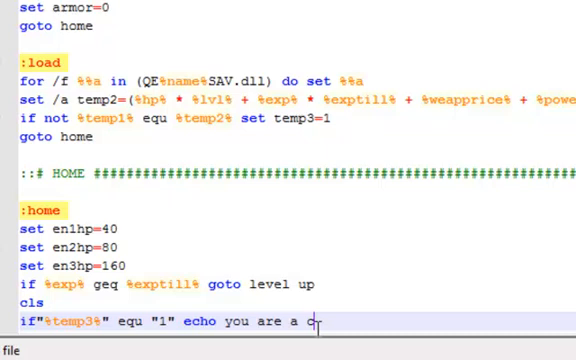
type("heater")
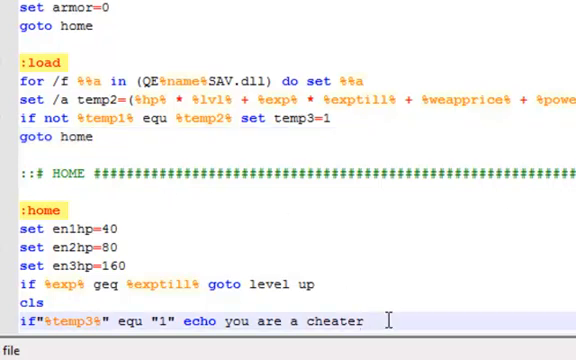
type(".")
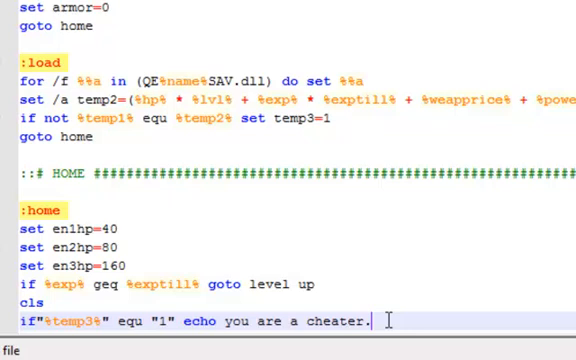
type("..")
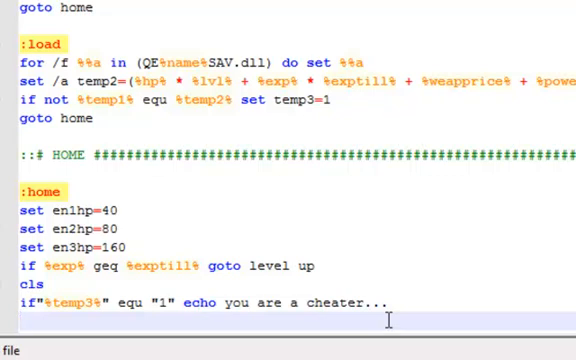
Start the echo block with echo Level %lvl%, checking the variable names above
type("echo")
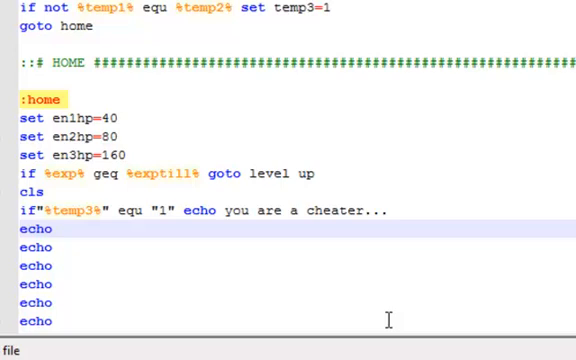
type("Level")
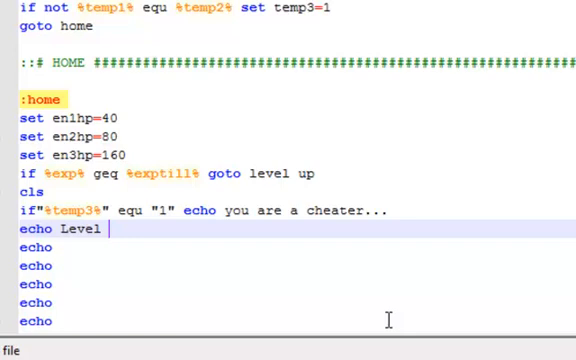
type("%")
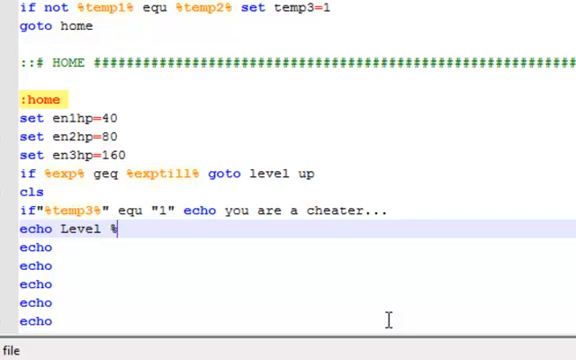
type("lvl%")
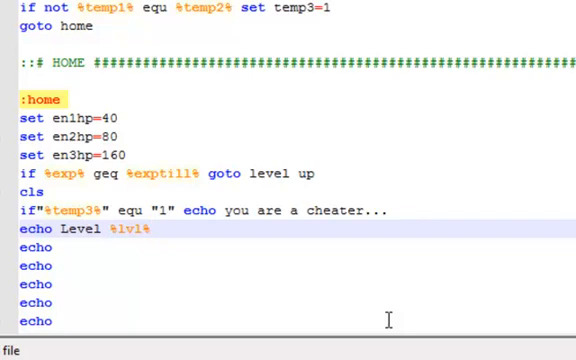
left_click(148, 230)
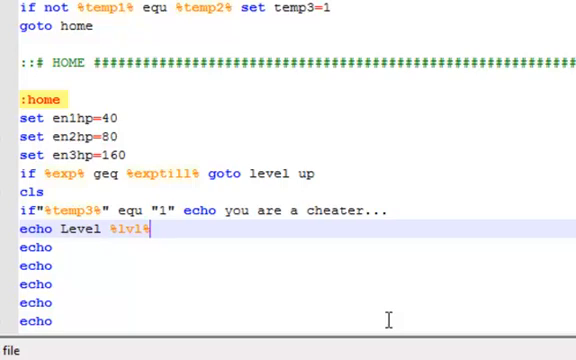
scroll("up", 3)
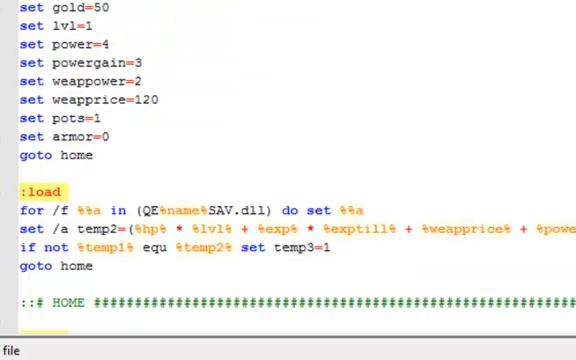
scroll("down", 3)
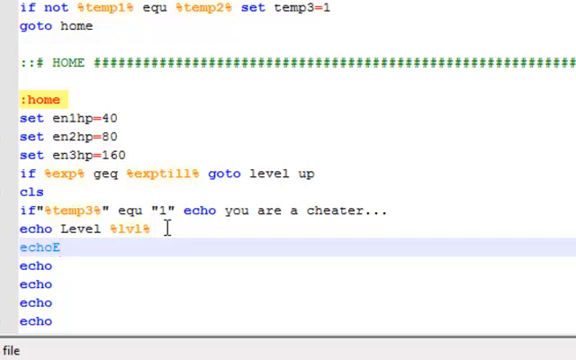
Write echo Health %hp%/100 beneath the Level line
type("Hea")
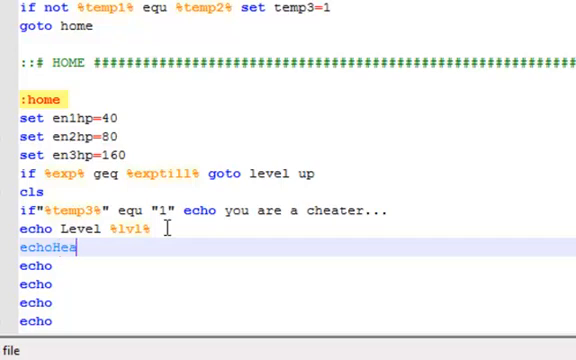
type("lth")
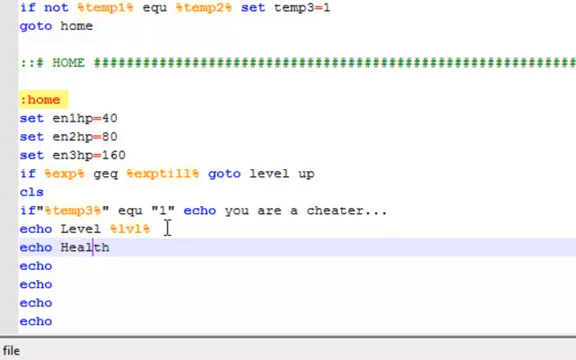
left_click(92, 248)
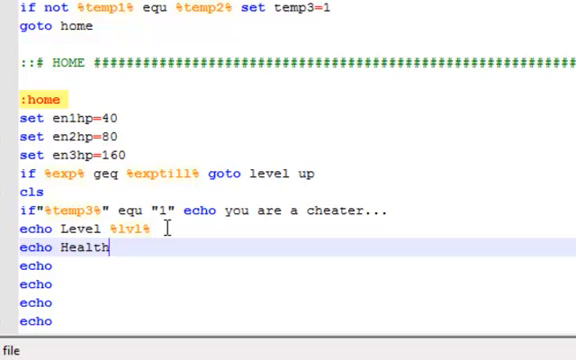
type("%")
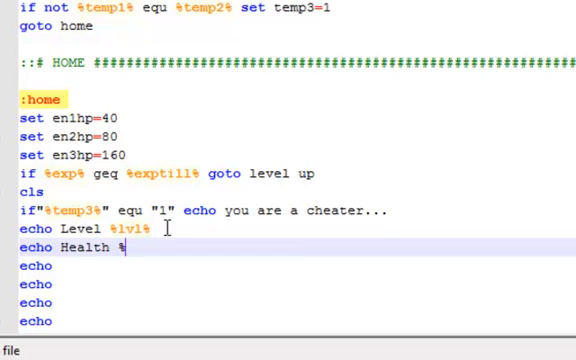
type("hp%")
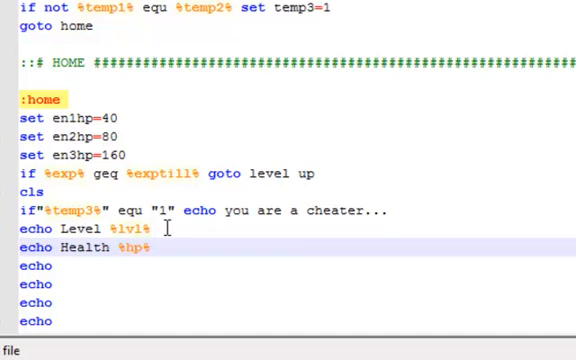
type("/100")
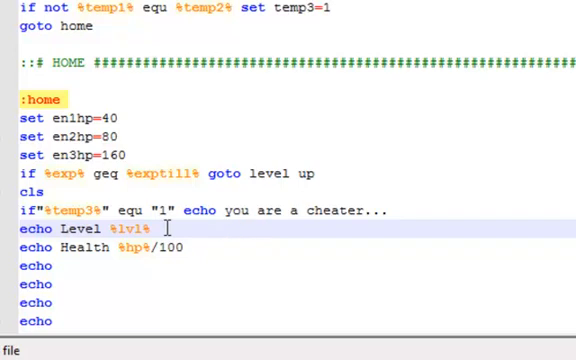
Append Experience %exp%/%exptill% to the end of the Level echo line
type("Exper")
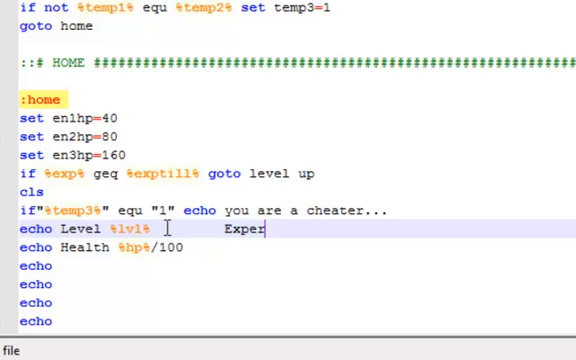
type("ien")
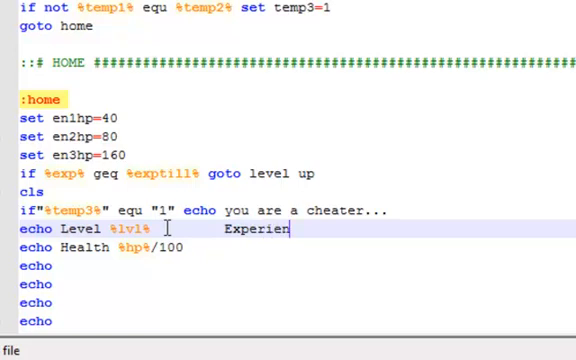
type("ce")
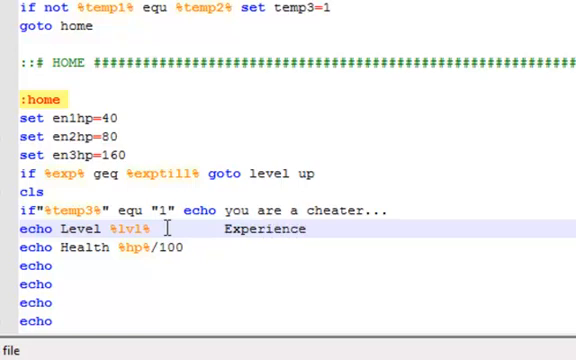
type("%")
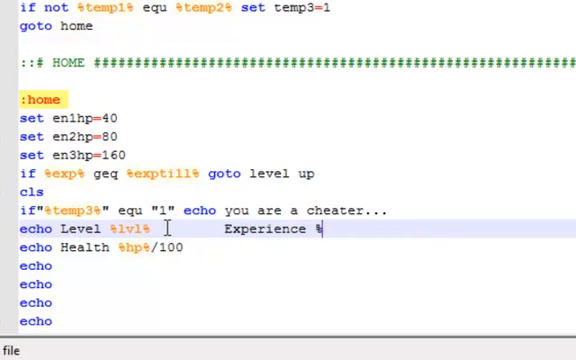
type("exp")
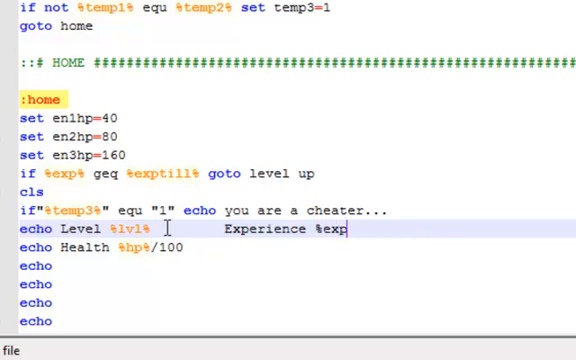
type("%")
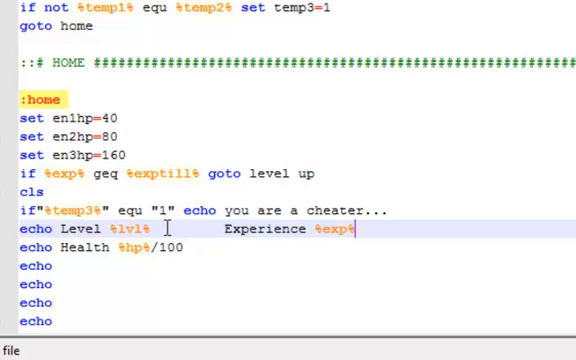
type("/")
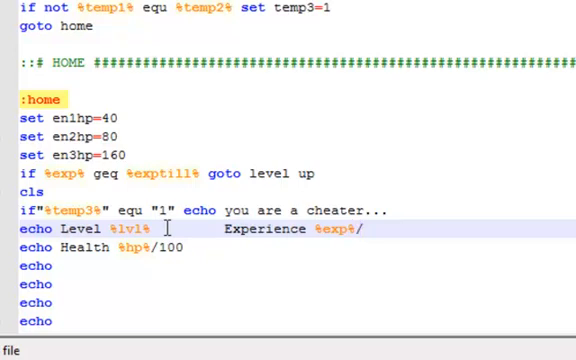
type("%exptil")
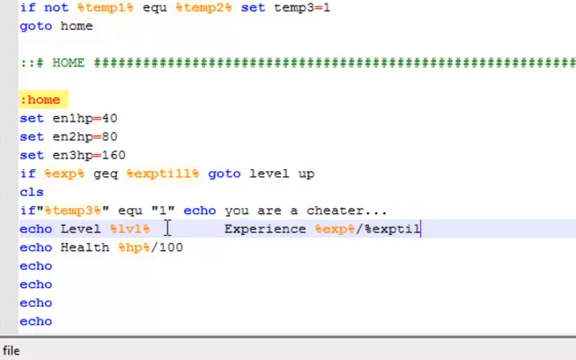
type("%")
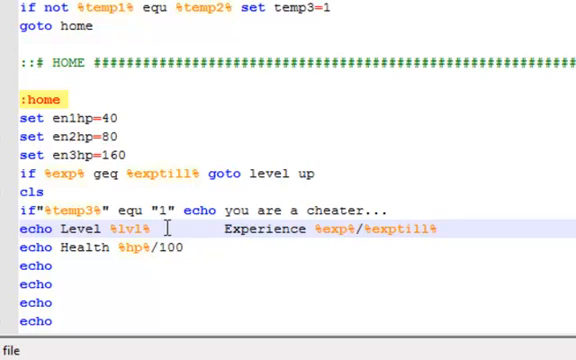
mouse_move(504, 272)
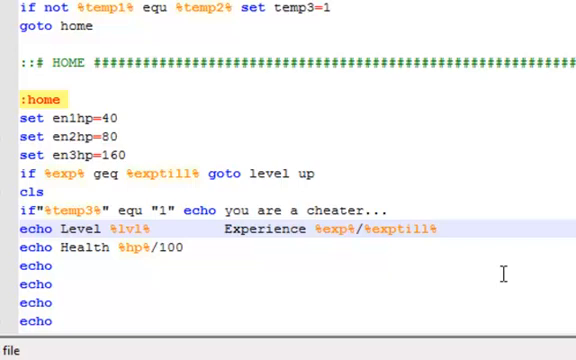
Inspect the exp check line and place the cursor in 'level up' to remove the space
double_click(330, 230)
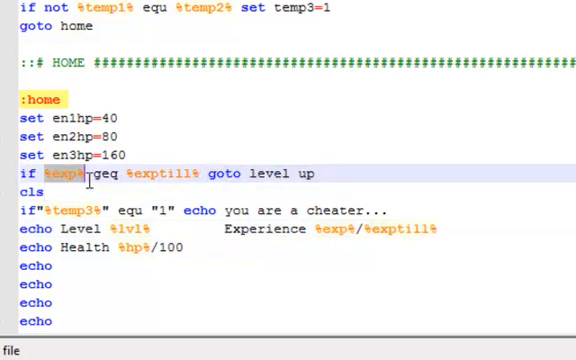
double_click(104, 172)
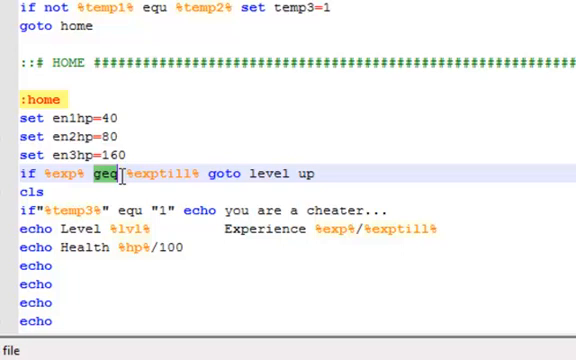
double_click(160, 172)
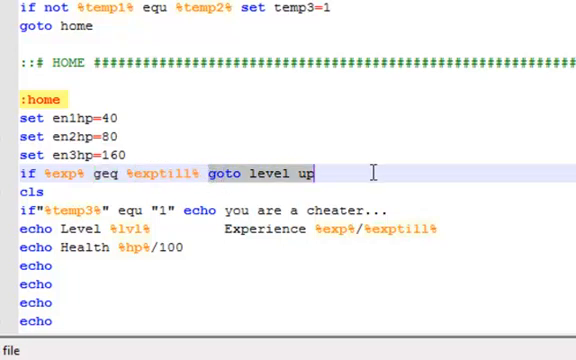
left_click(312, 174)
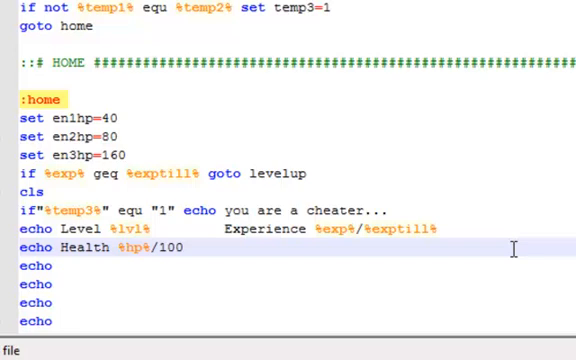
Append Gold %gold% after the hp value on the Health echo line, correcting typos
type("F")
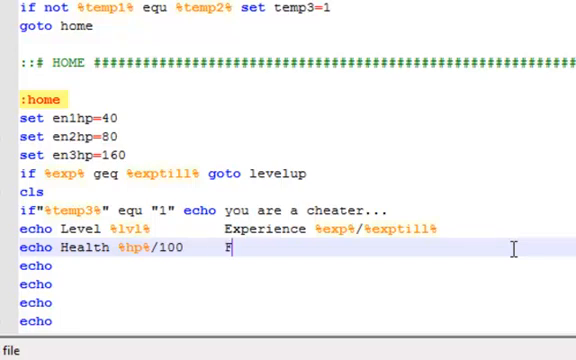
key("Backspace")
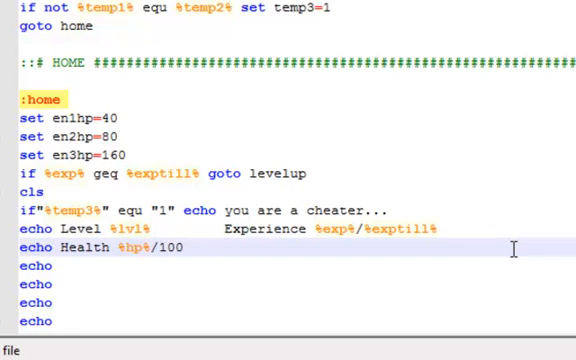
type("GOI")
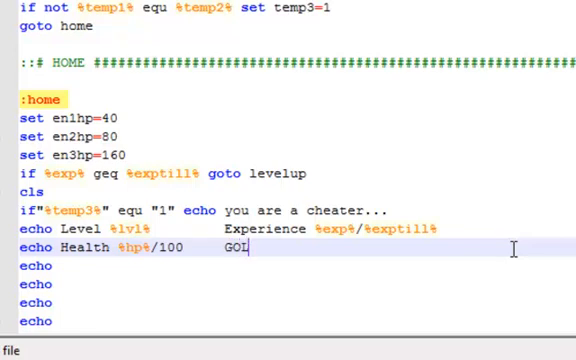
key("Backspace")
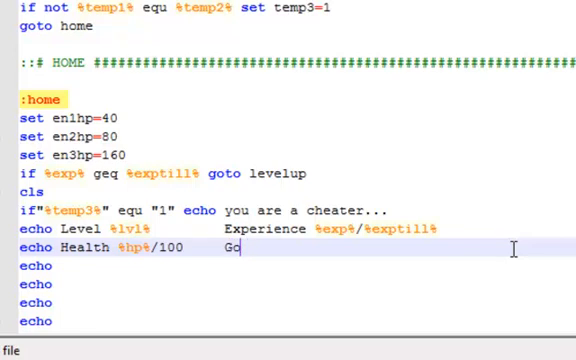
type("ld")
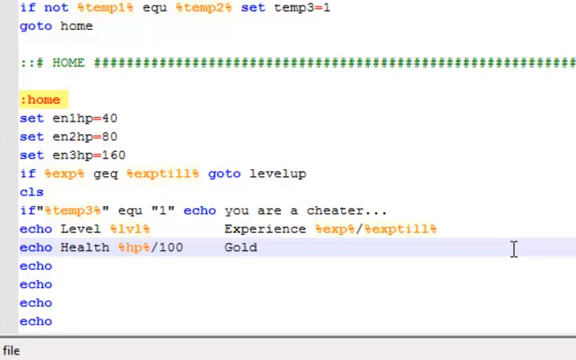
type("%")
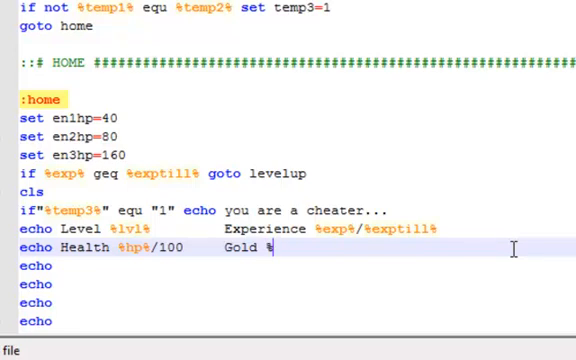
type("gold%")
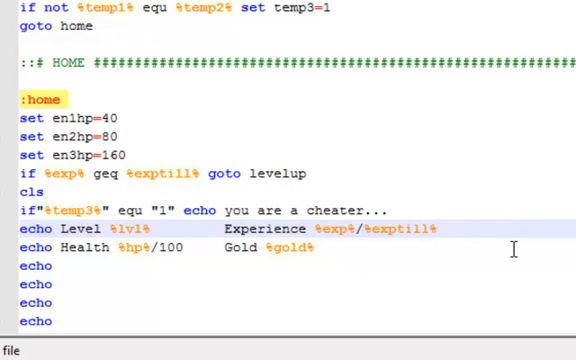
Add Armor % after Experience on the Level line and Potions after Gold on the Health line
type("Armor")
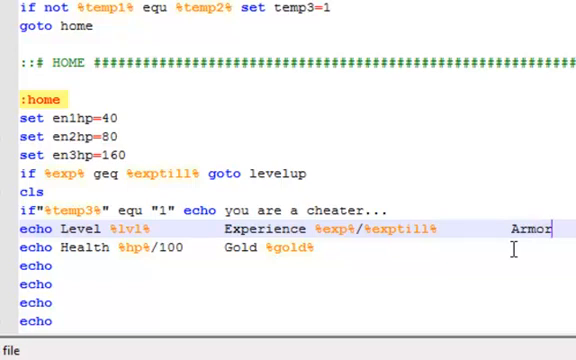
type("%a")
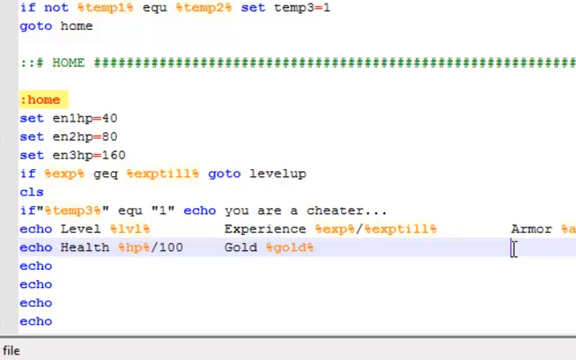
type("Potio")
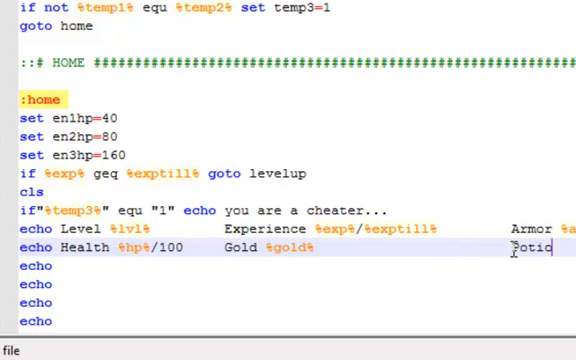
type("ns")
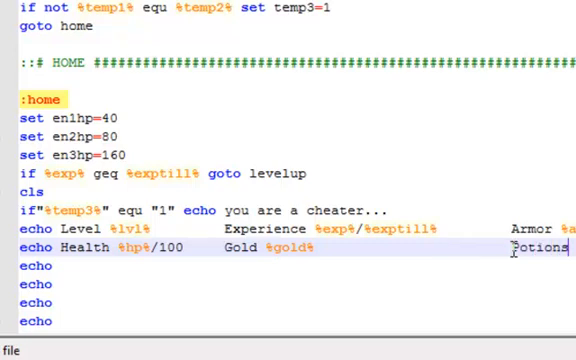